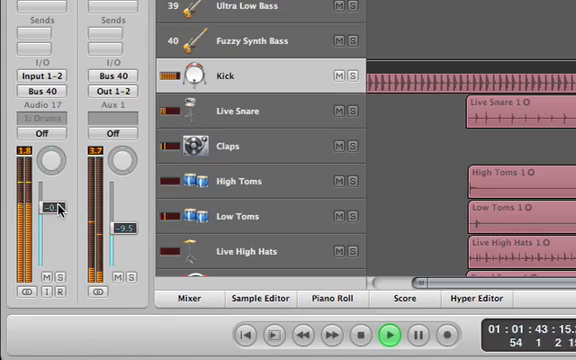
Step: Lower the Aux 1 channel strip fader from -9.5 dB to about -14 dB during playback
drag(120, 208, 120, 240)
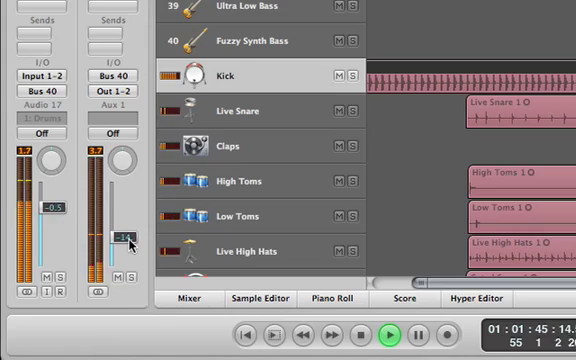